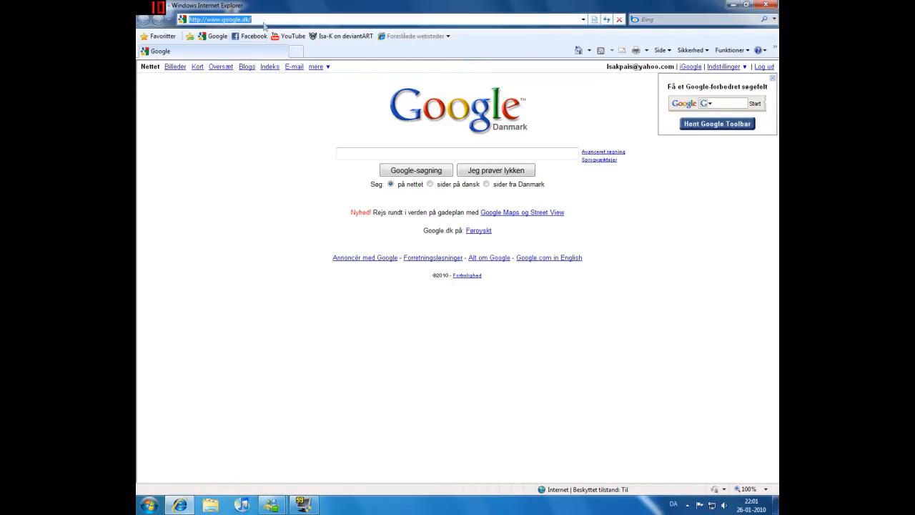
Enter aok.heavengames.com in the address bar and load the Age of Kings Heaven homepage.
text(aok)
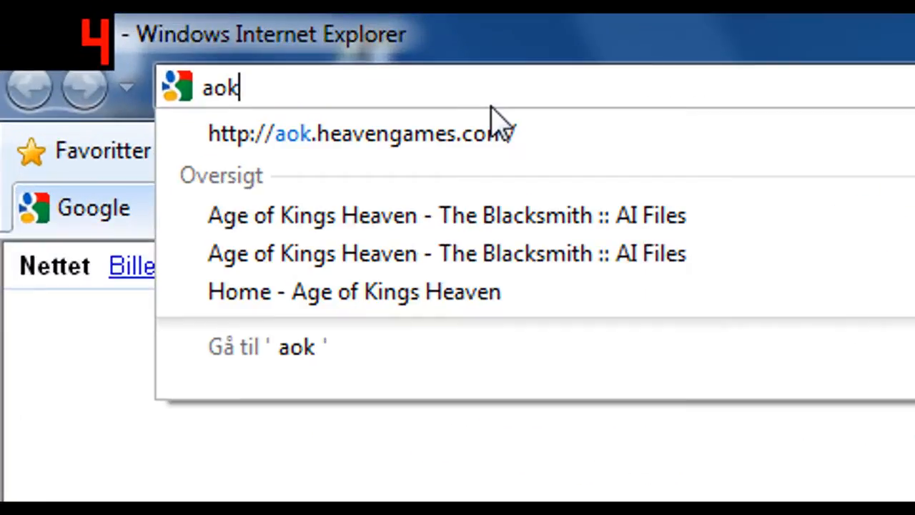
text(.heavenga)
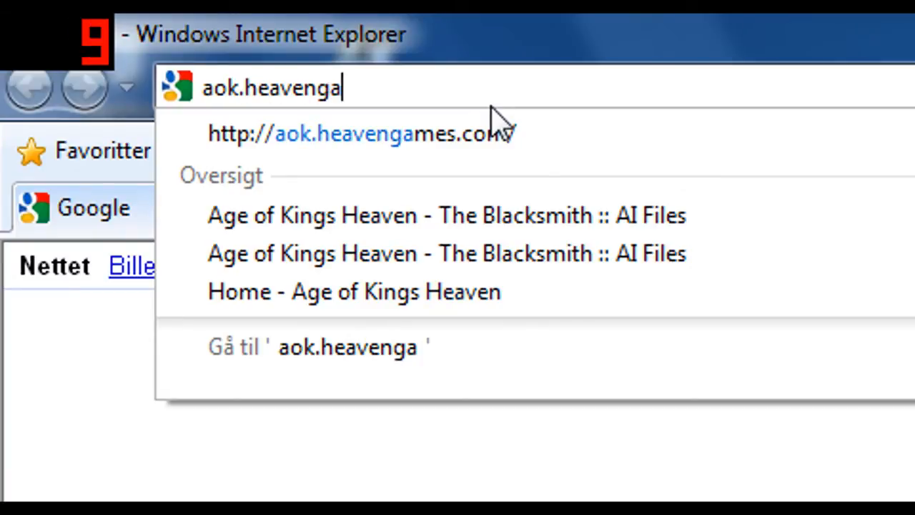
click(358, 133)
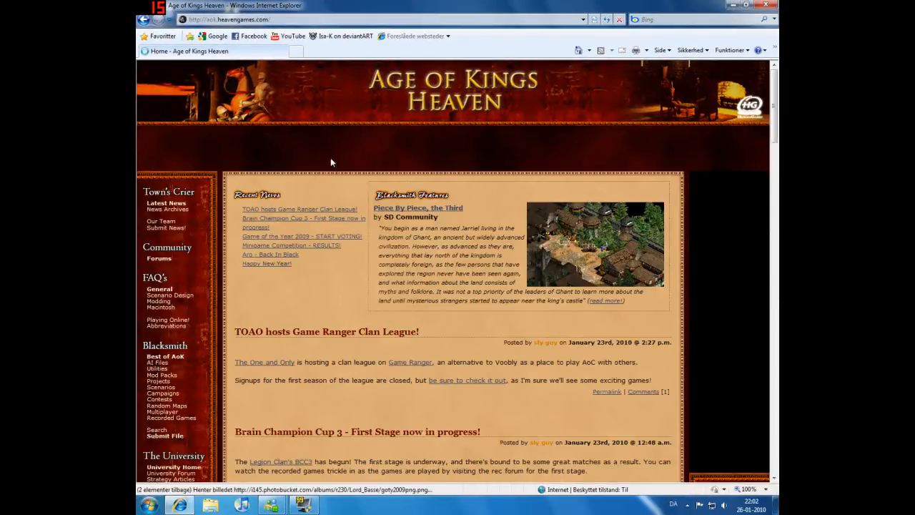
mouse_move(413, 93)
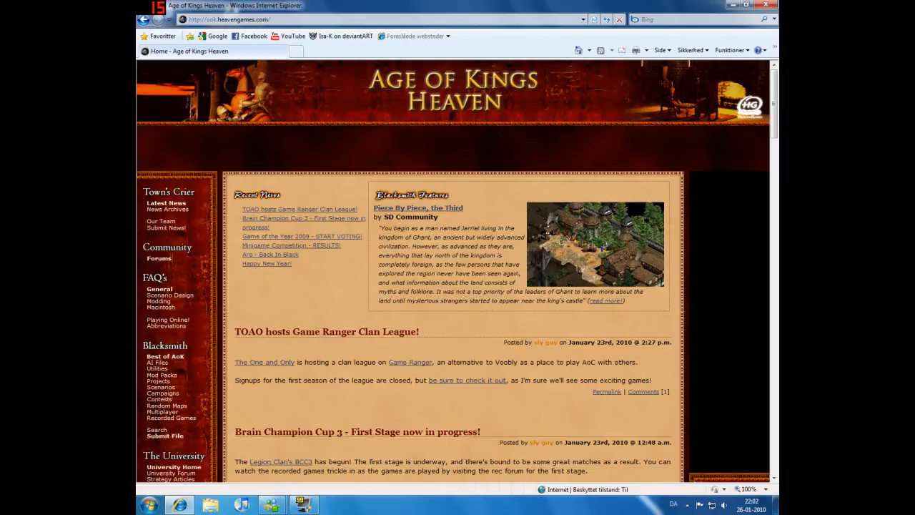
mouse_move(448, 281)
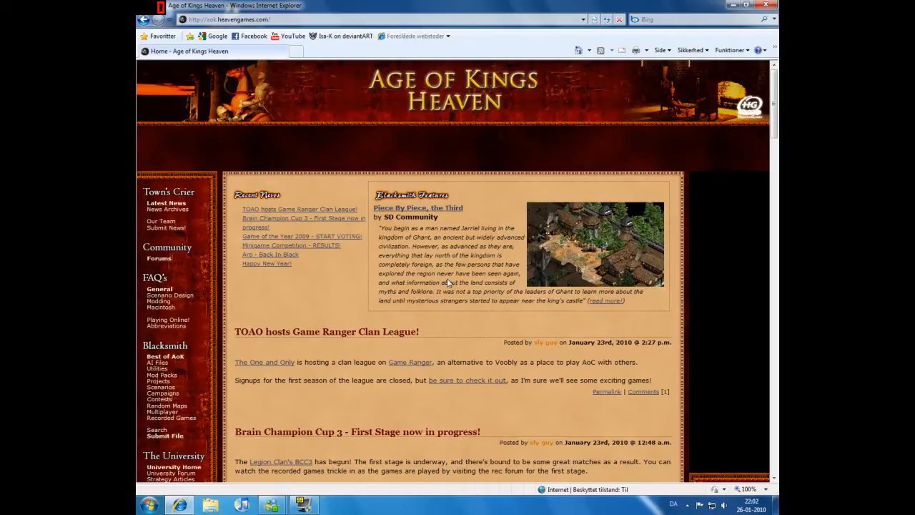
mouse_move(155, 276)
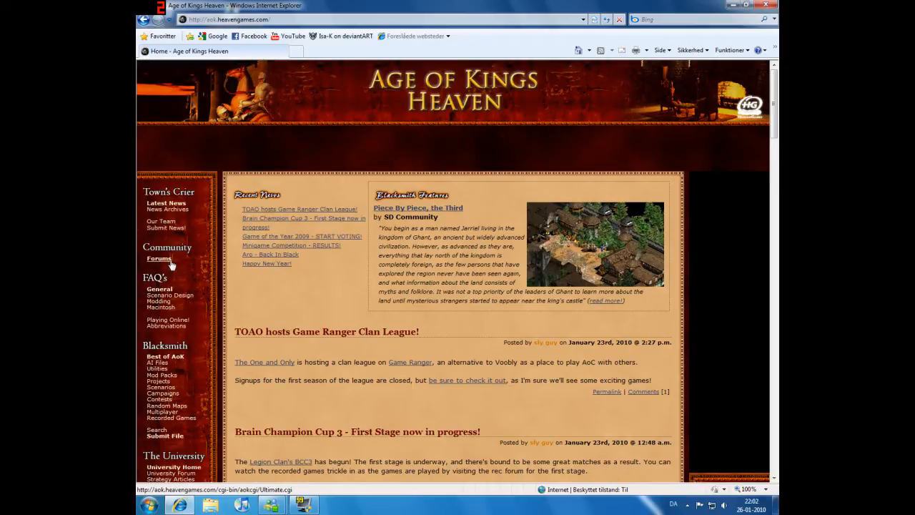
mouse_move(188, 271)
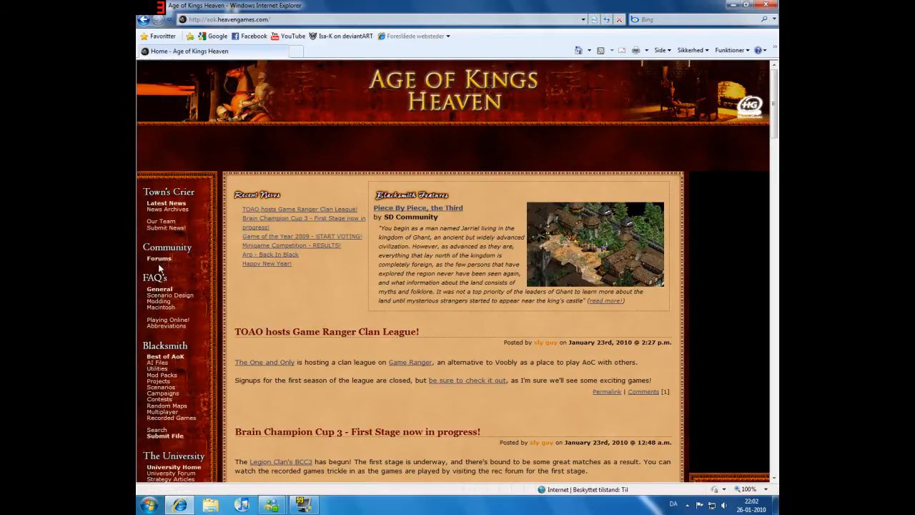
mouse_move(207, 277)
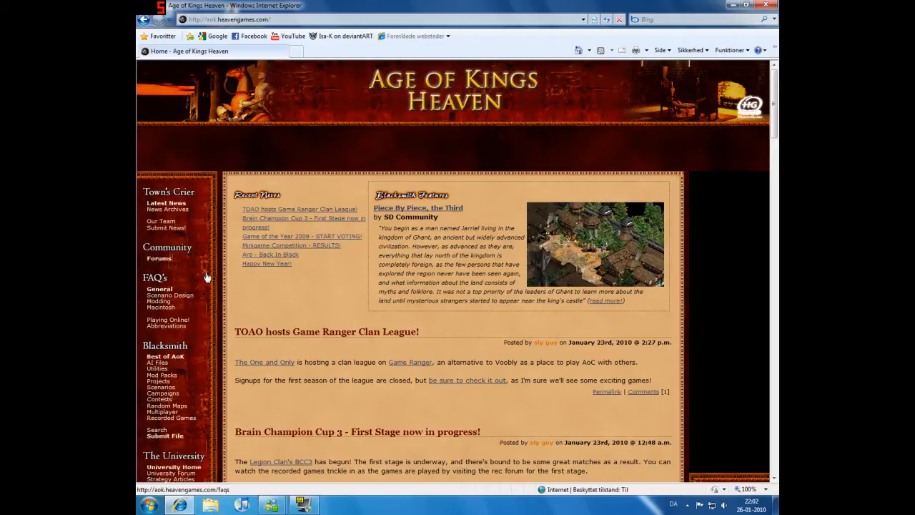
mouse_move(190, 272)
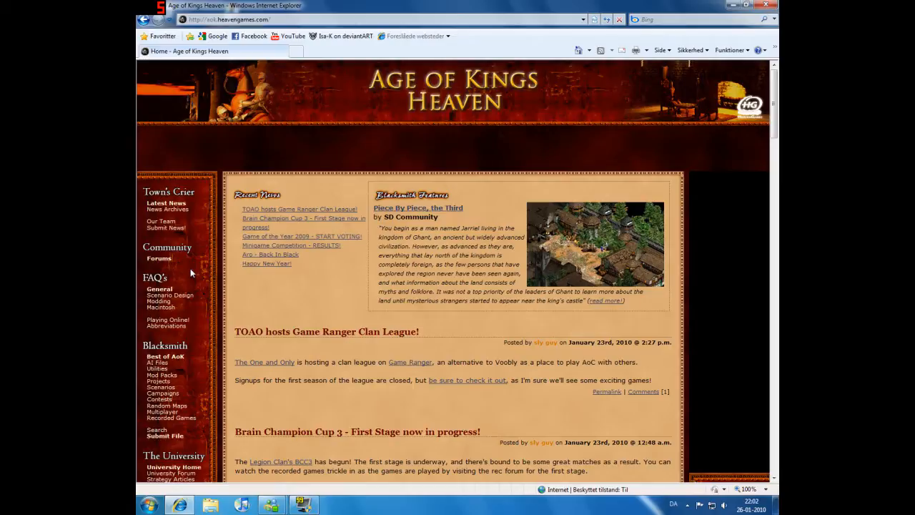
mouse_move(177, 260)
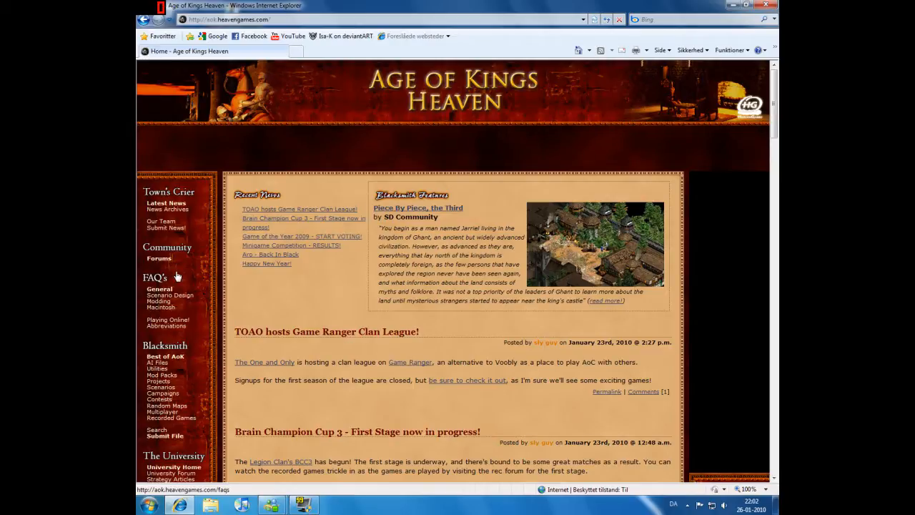
scroll(down, 3)
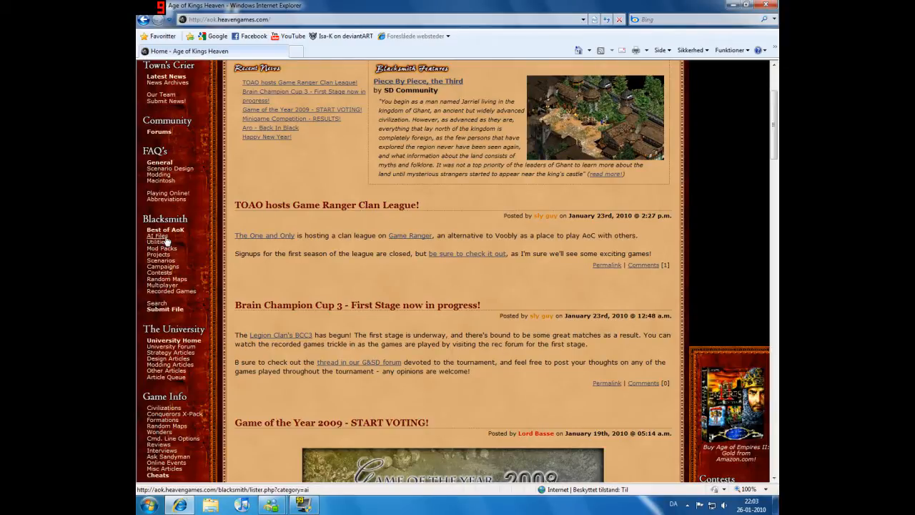
Go to the Blacksmith AI Files catalogue and choose Immobile Units AI GOLD.
click(157, 235)
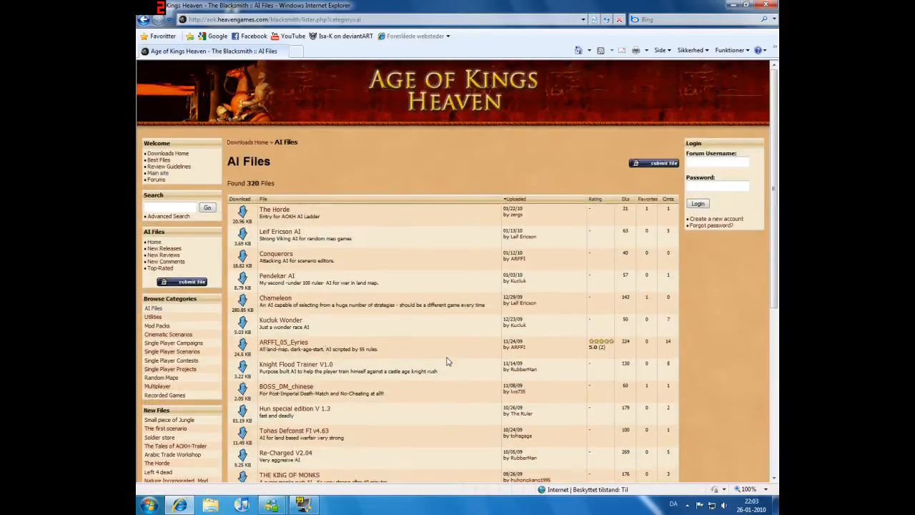
mouse_move(595, 199)
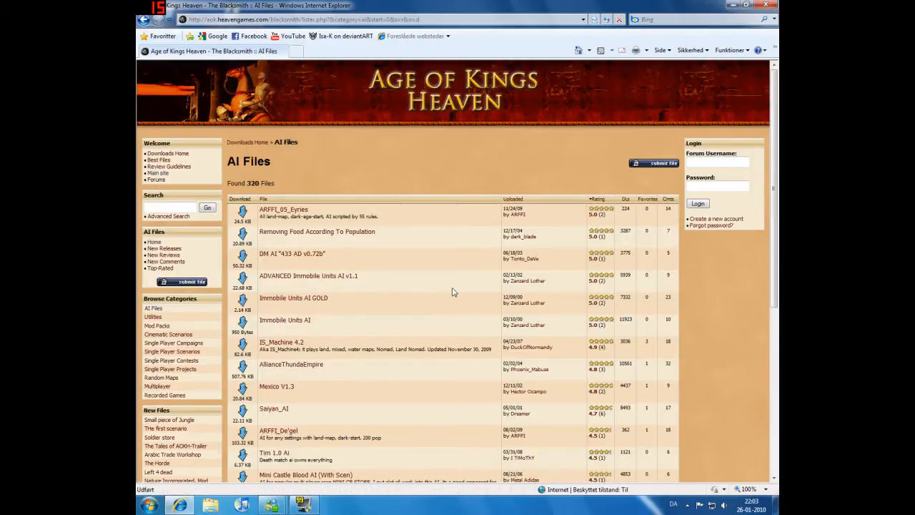
mouse_move(602, 298)
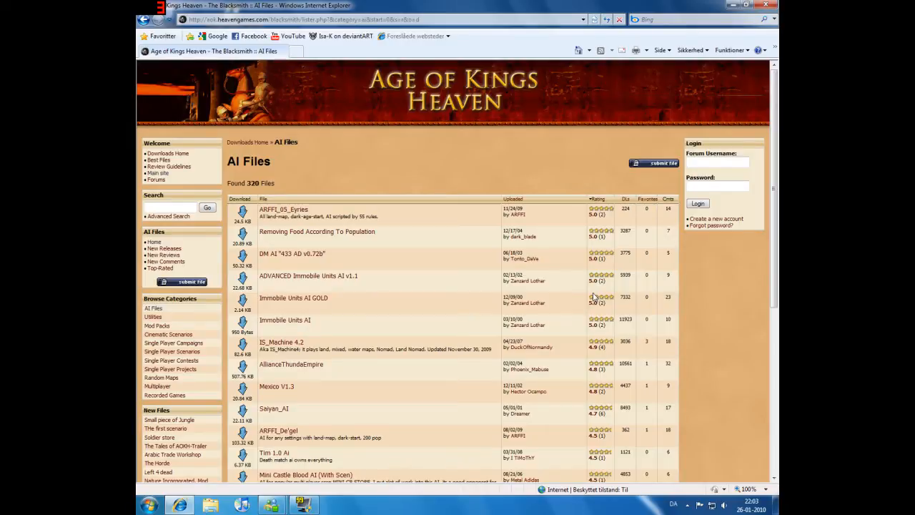
mouse_move(311, 303)
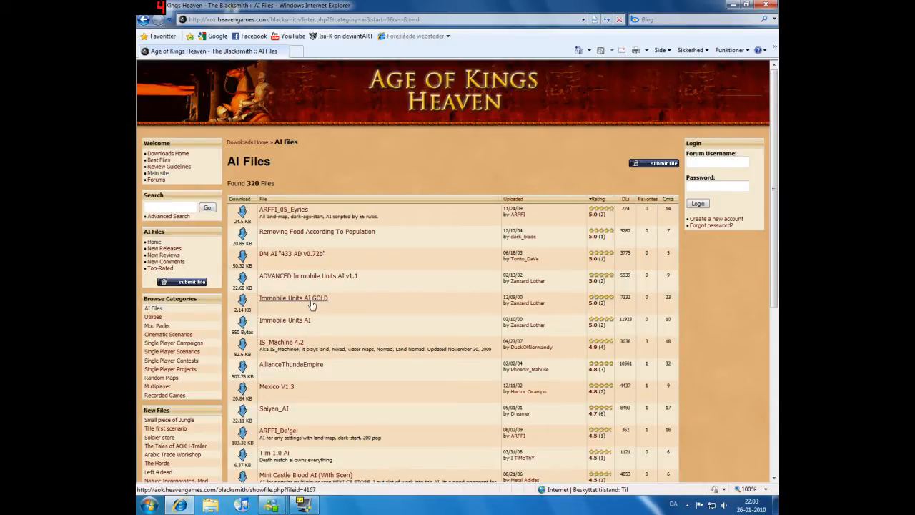
mouse_move(311, 302)
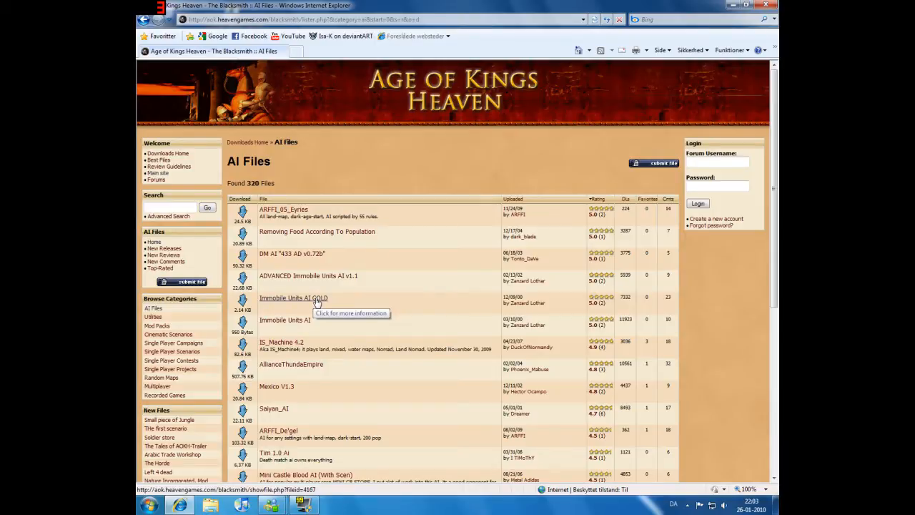
mouse_move(401, 316)
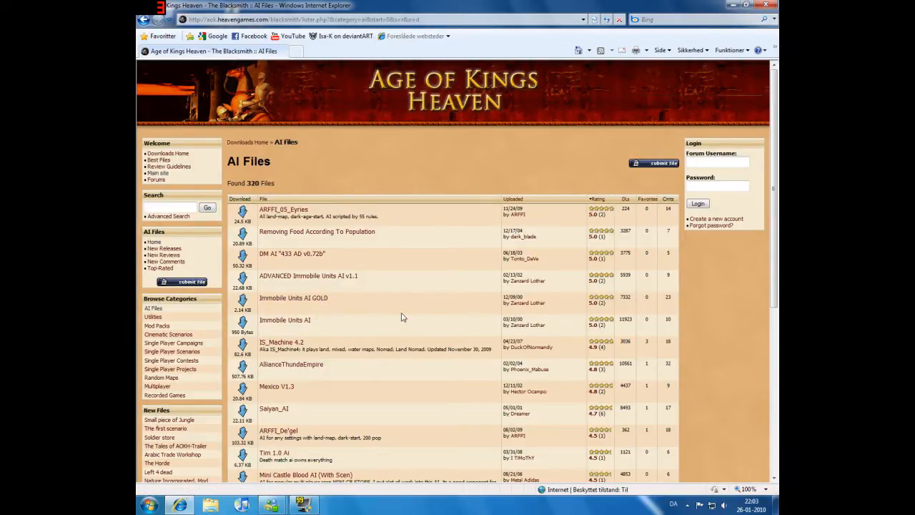
mouse_move(311, 308)
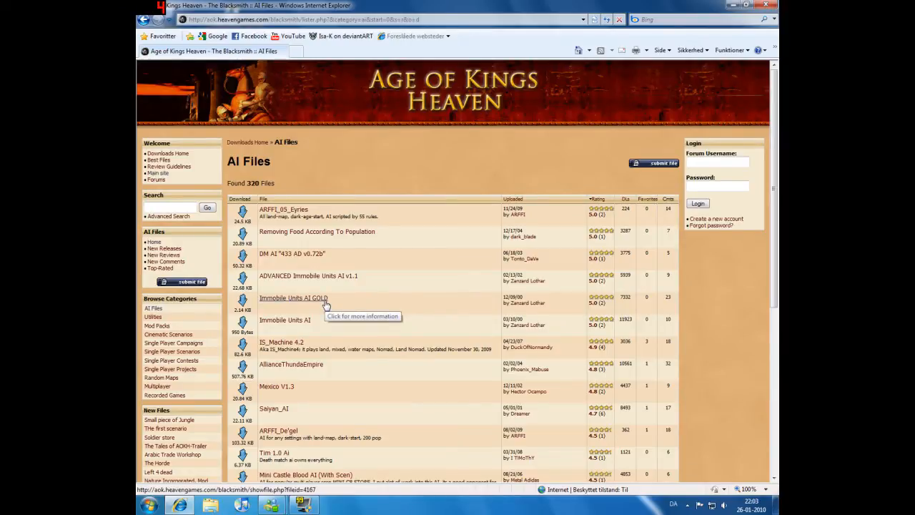
mouse_move(354, 301)
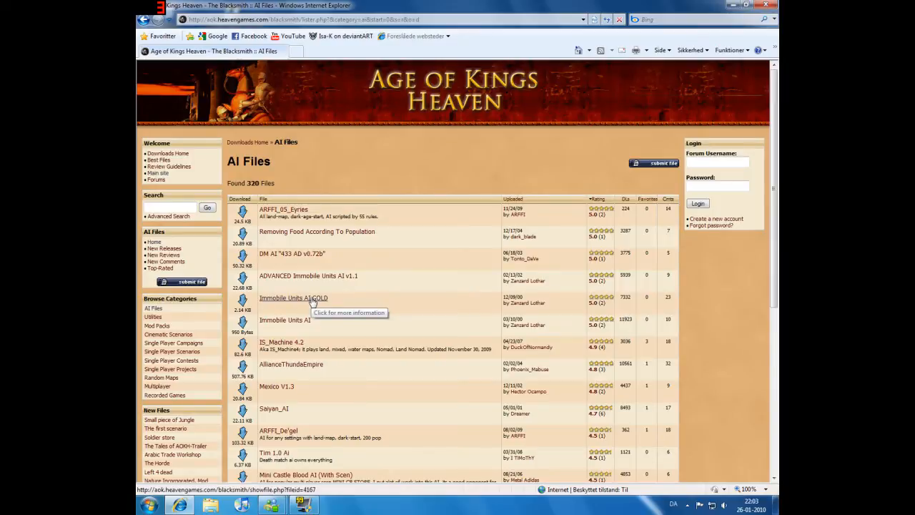
mouse_move(432, 308)
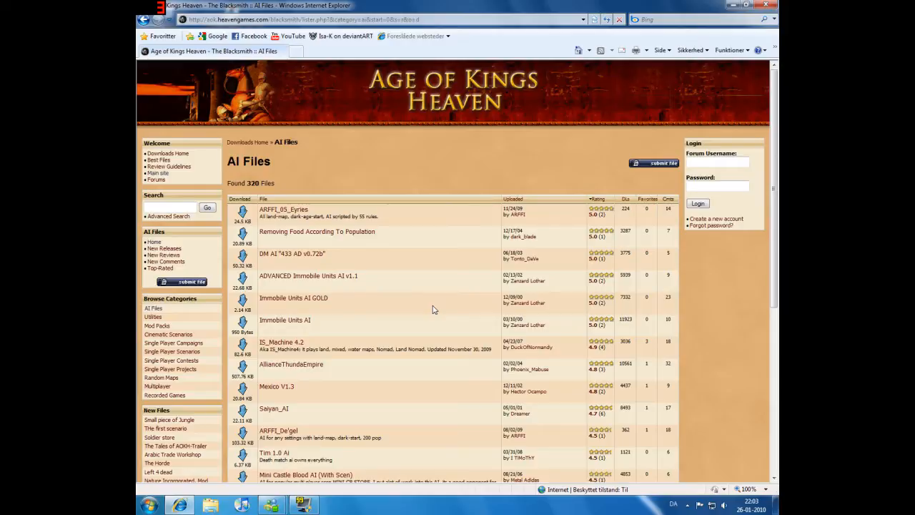
mouse_move(343, 303)
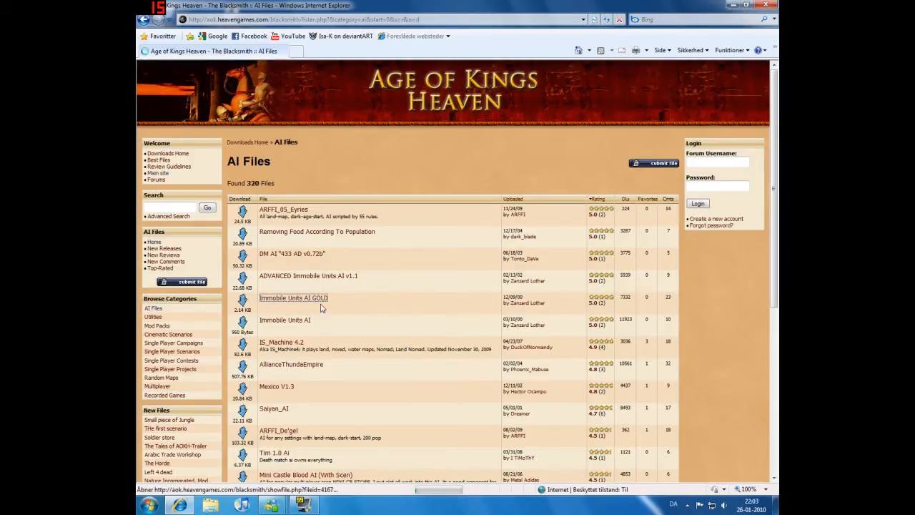
click(293, 298)
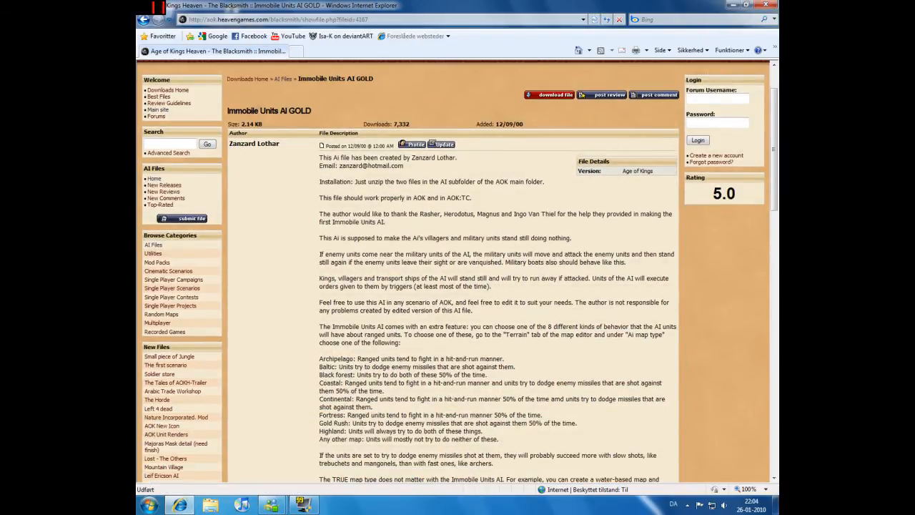
mouse_move(300, 130)
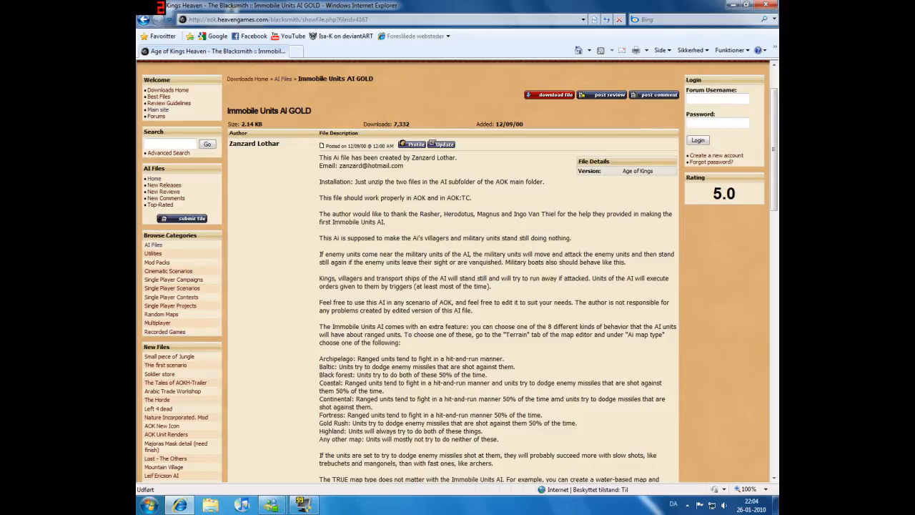
mouse_move(361, 358)
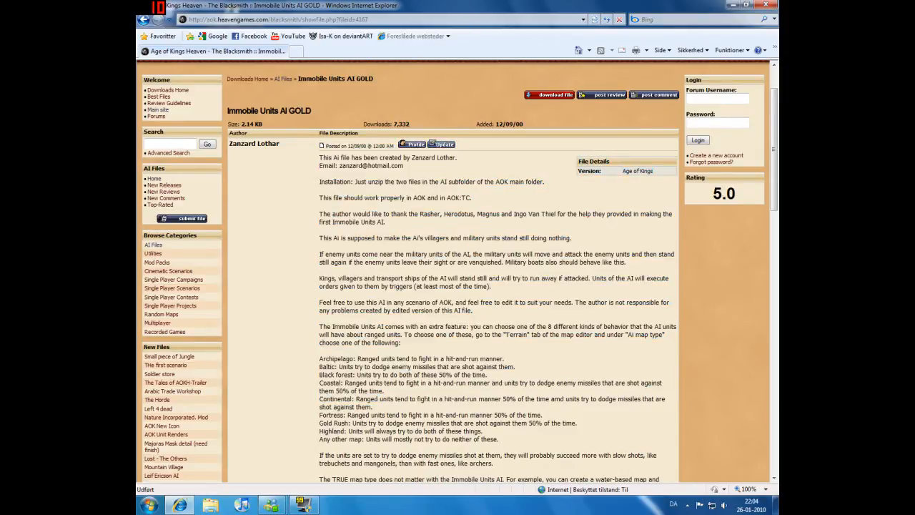
Read the Immobile Units AI GOLD description and start downloading the file.
drag(320, 358, 499, 439)
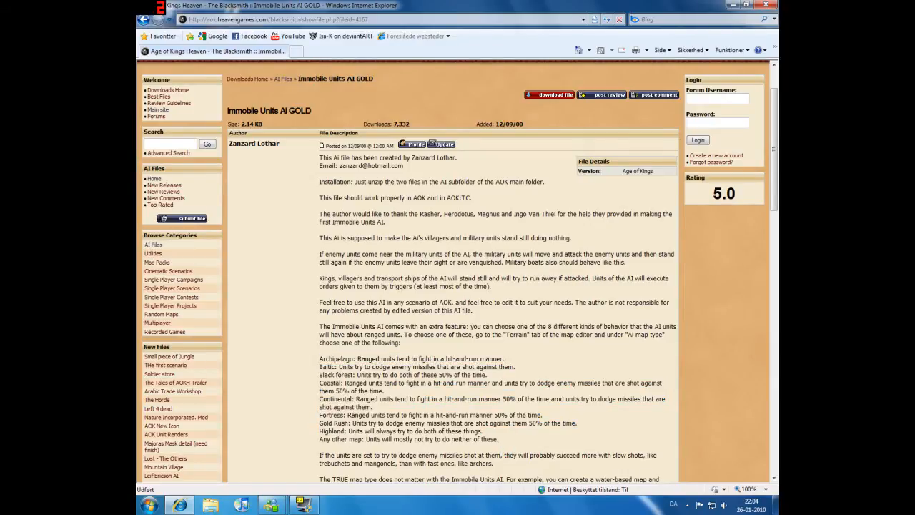
scroll(down, 3)
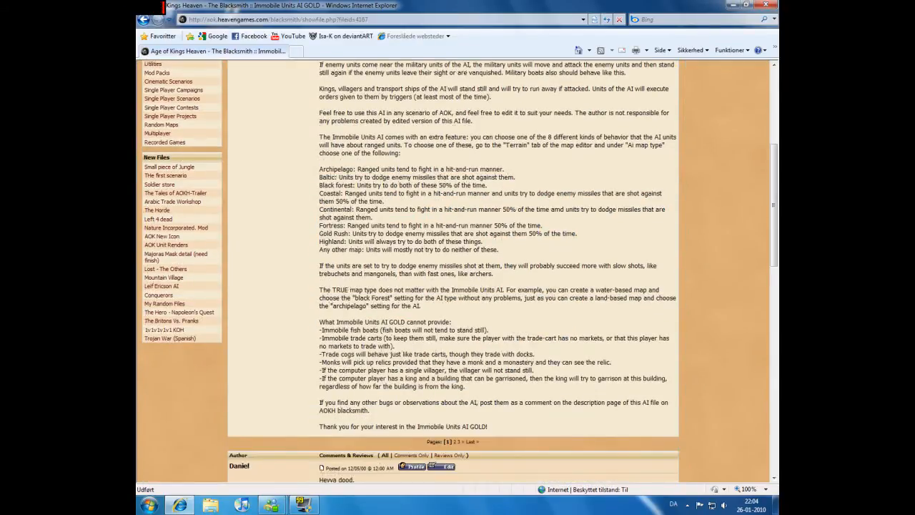
scroll(down, 3)
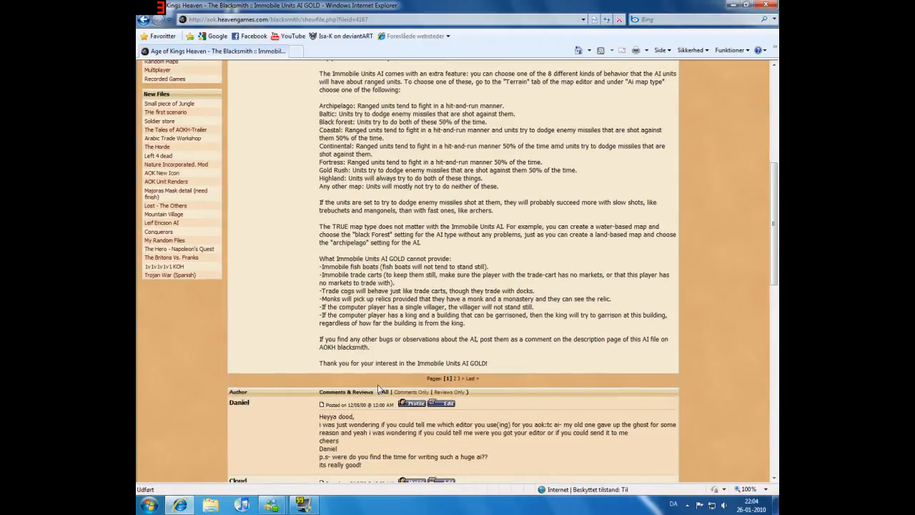
scroll(up, 3)
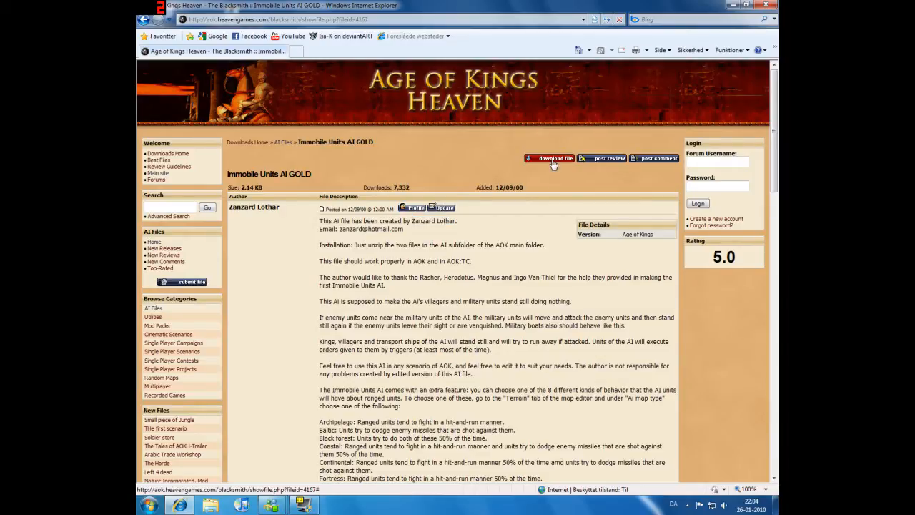
click(550, 157)
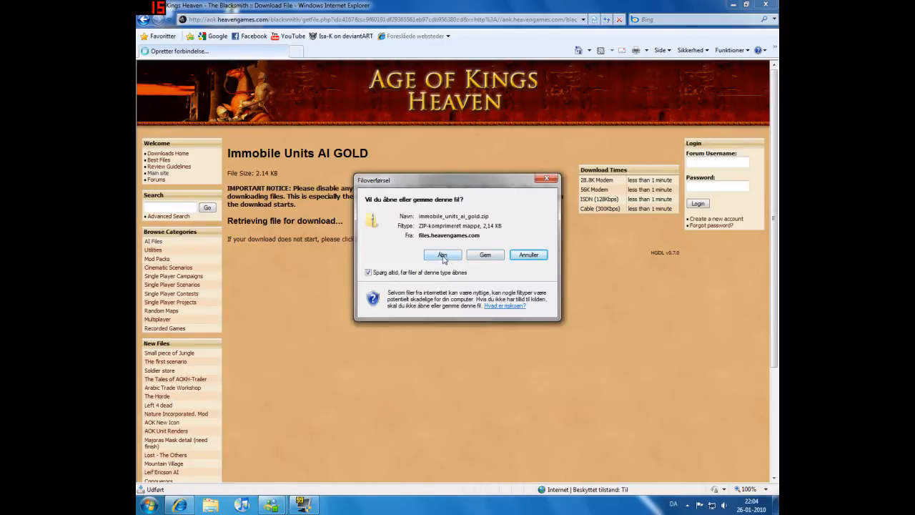
mouse_move(490, 263)
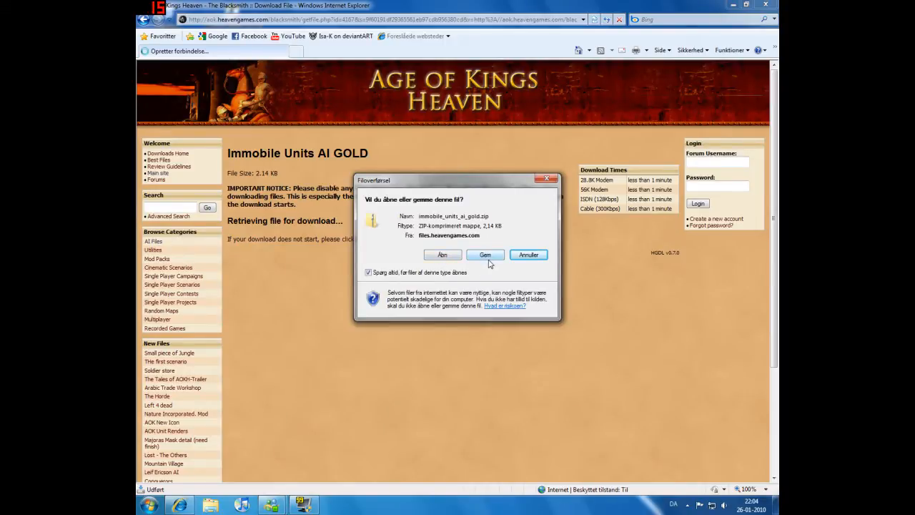
Save immobile_units_ai_gold.zip into the 1Download folder, overwriting the existing copy.
click(484, 254)
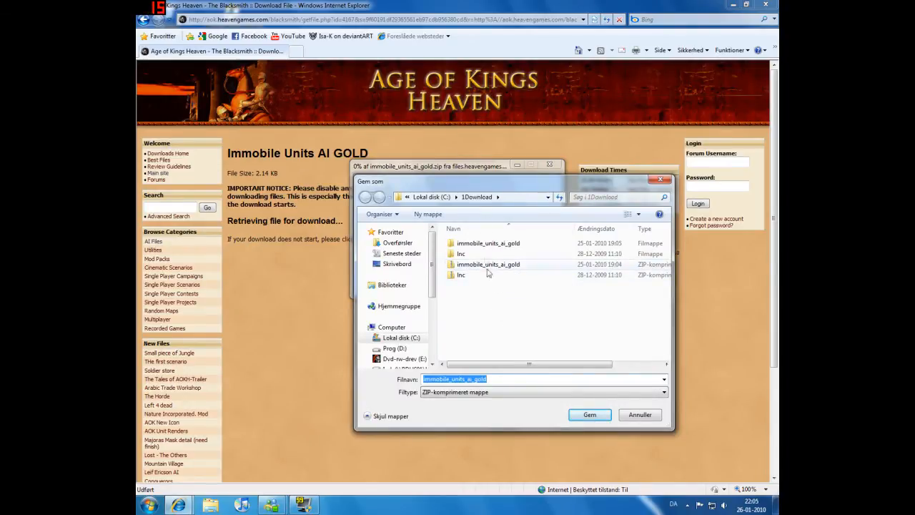
click(590, 415)
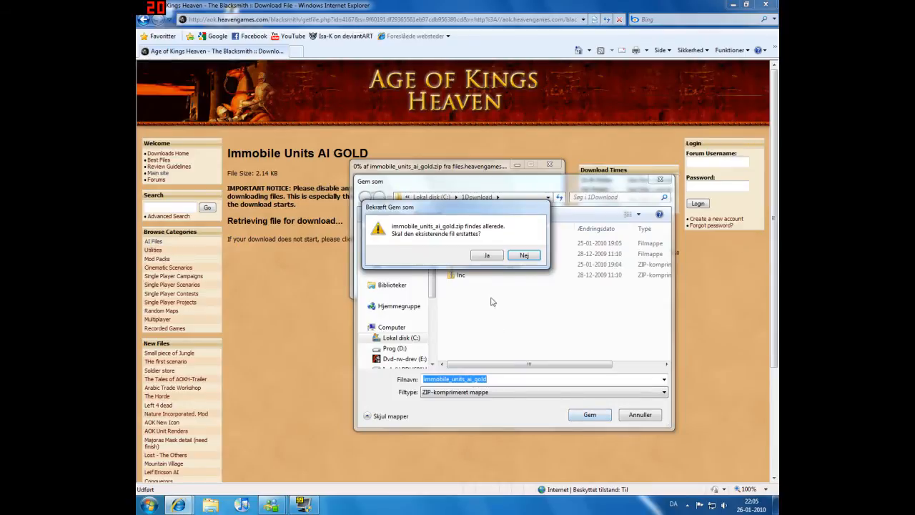
click(487, 255)
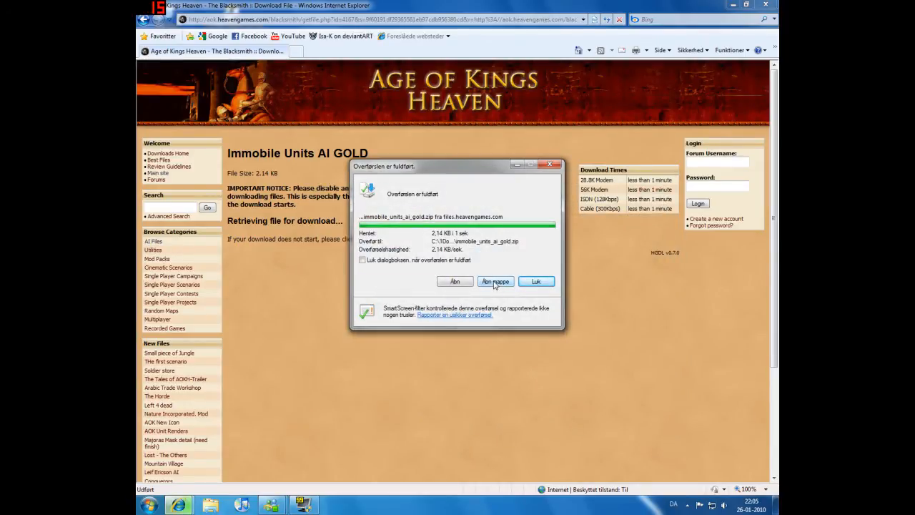
Extract the downloaded zip and copy the Immobile Units AI GOLD .ai and .per files.
click(495, 281)
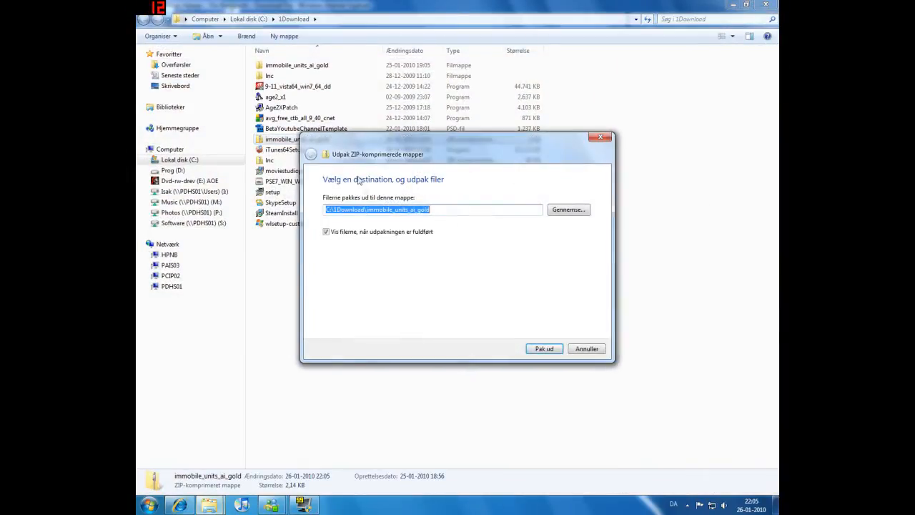
click(543, 348)
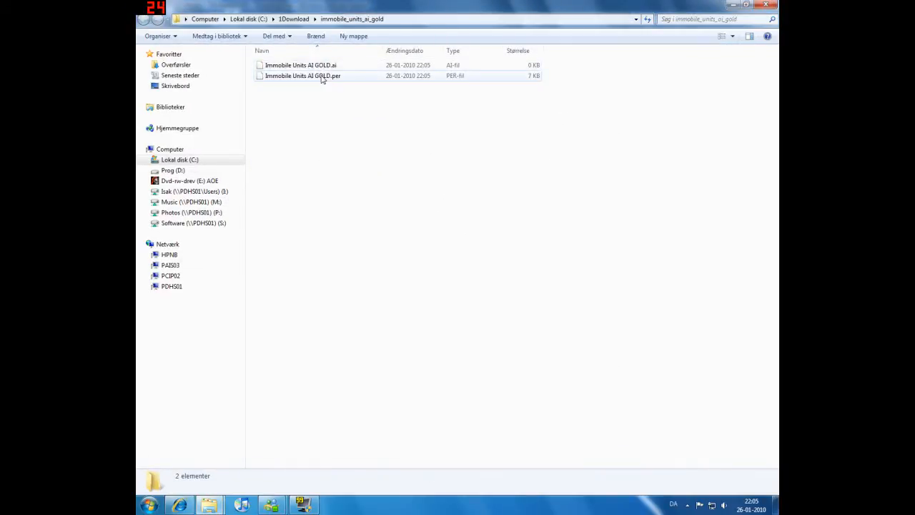
click(302, 75)
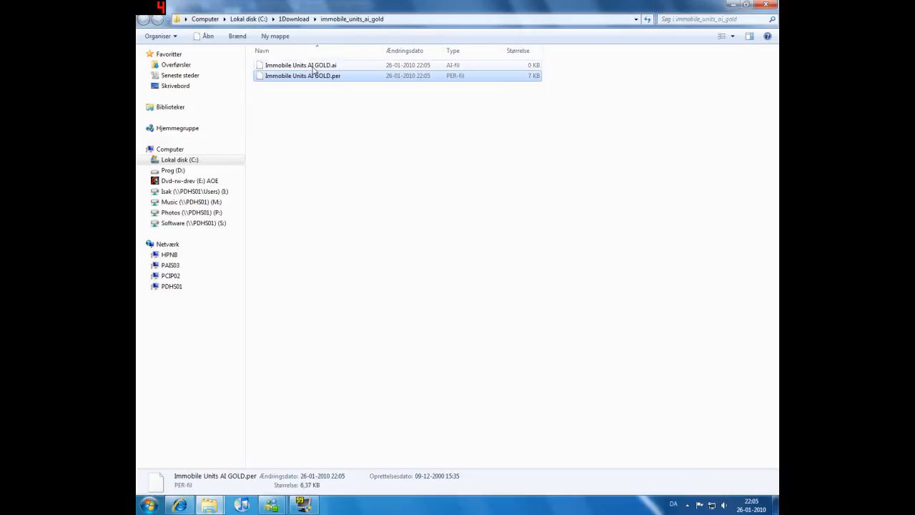
right_click(300, 65)
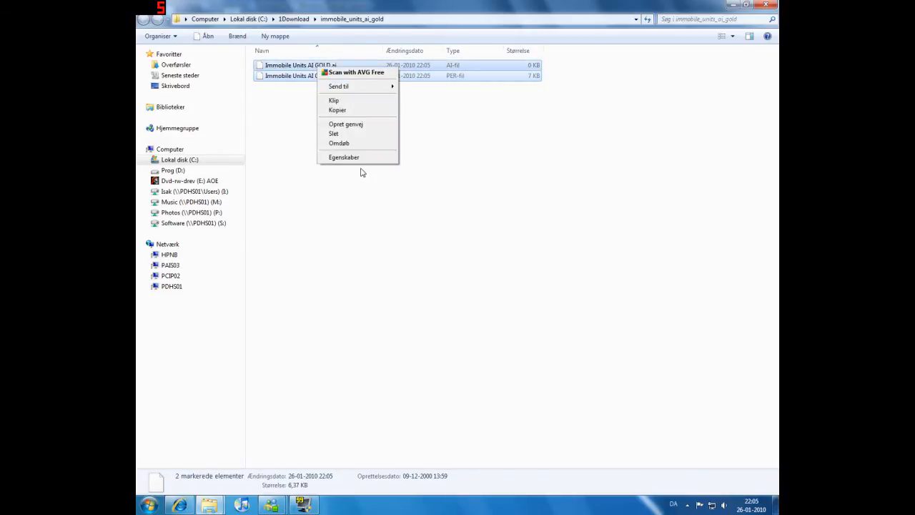
mouse_move(334, 100)
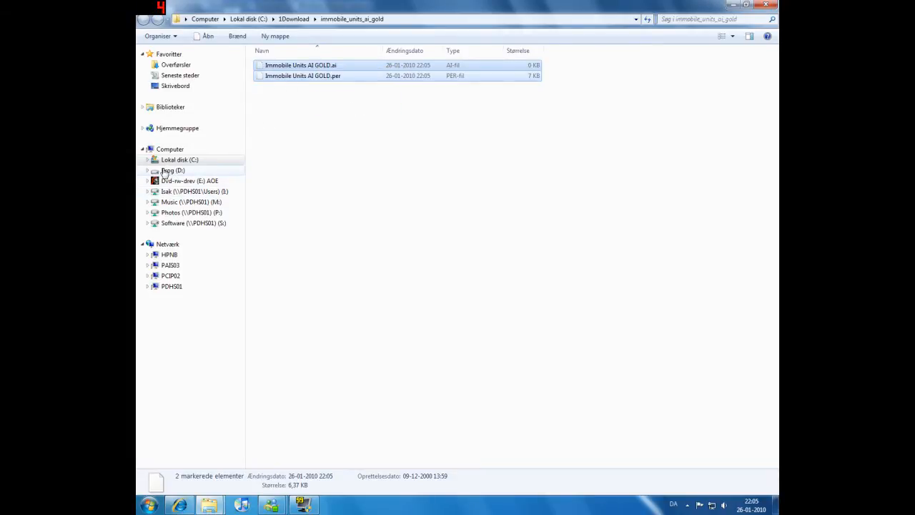
Paste the two AI files into D:\Programmer\Age of Empires II\AI.
click(173, 170)
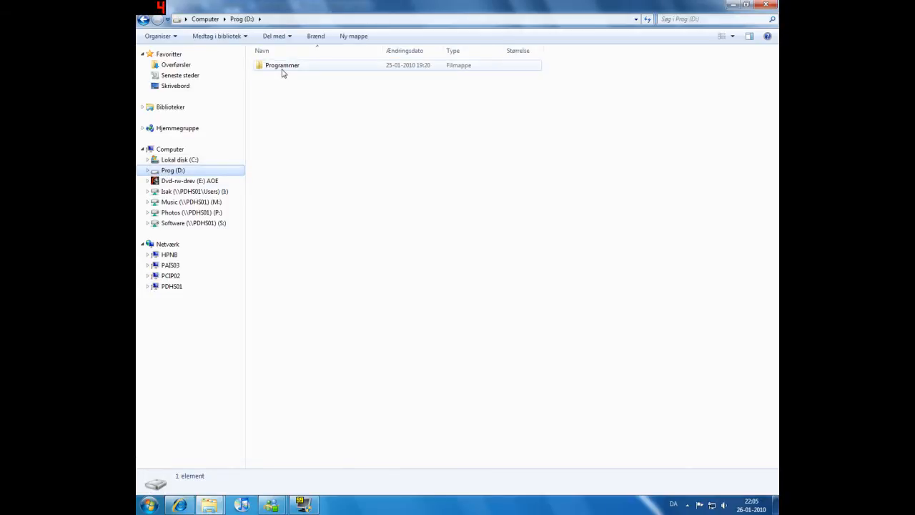
double_click(282, 65)
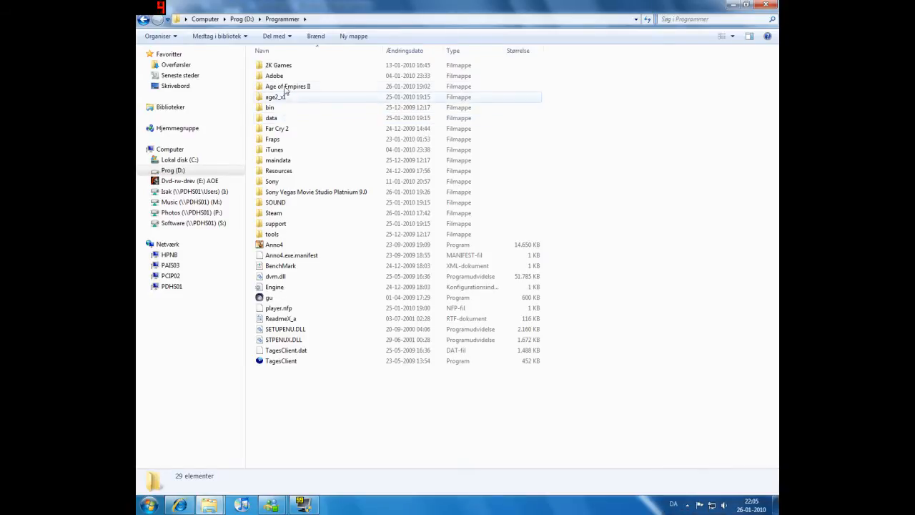
double_click(287, 86)
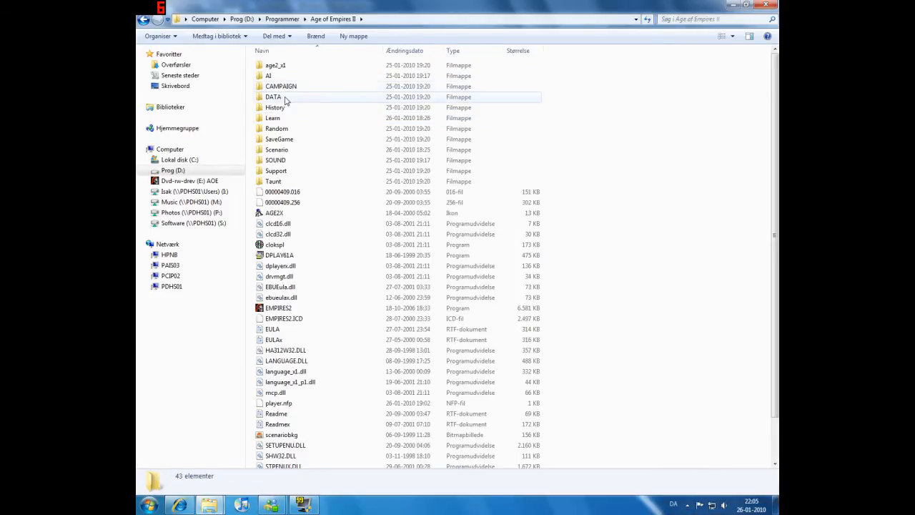
mouse_move(268, 75)
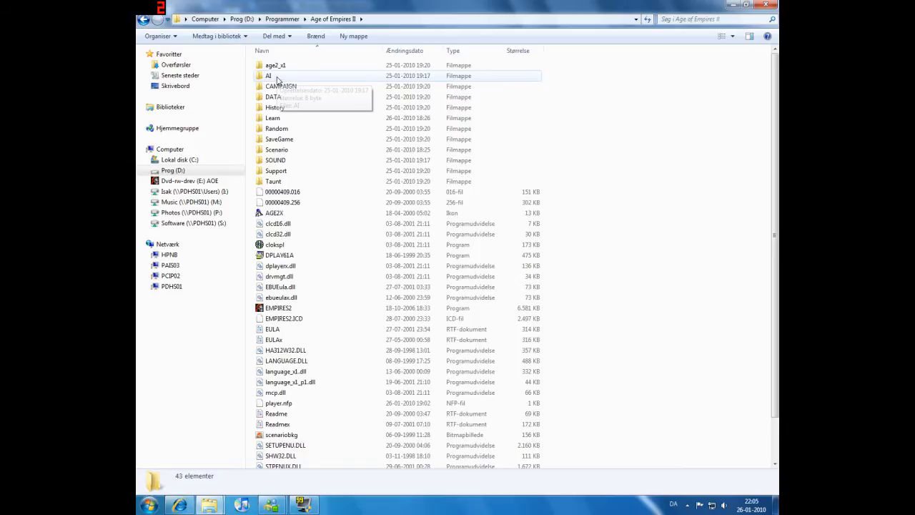
double_click(268, 75)
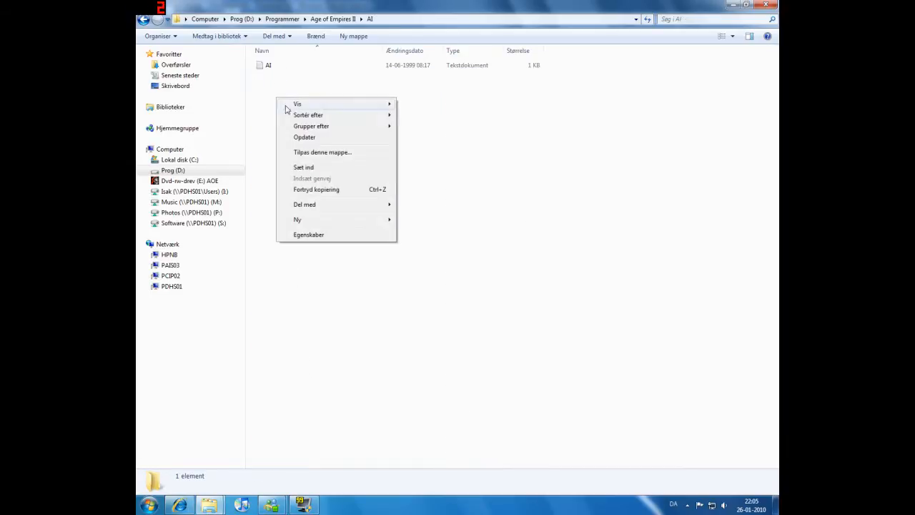
click(303, 166)
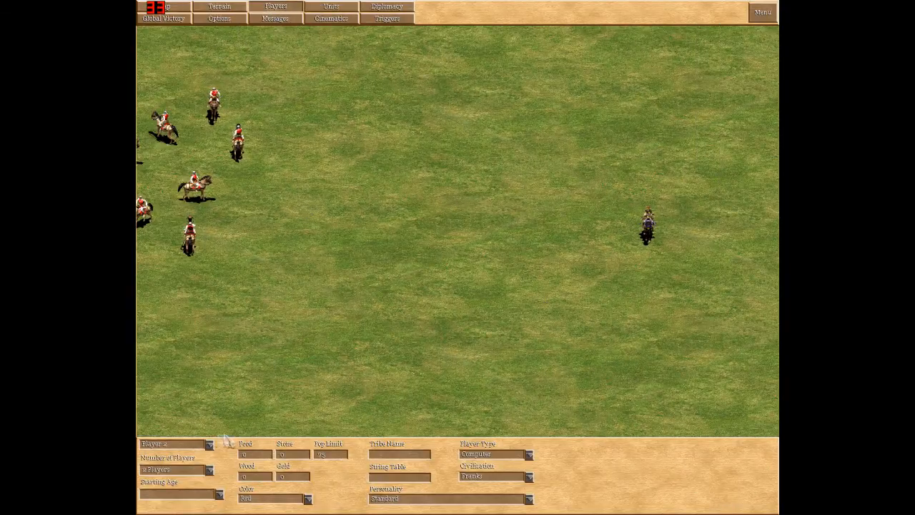
Select Player 2 and give it the Immobile Units AI GOLD personality.
click(209, 444)
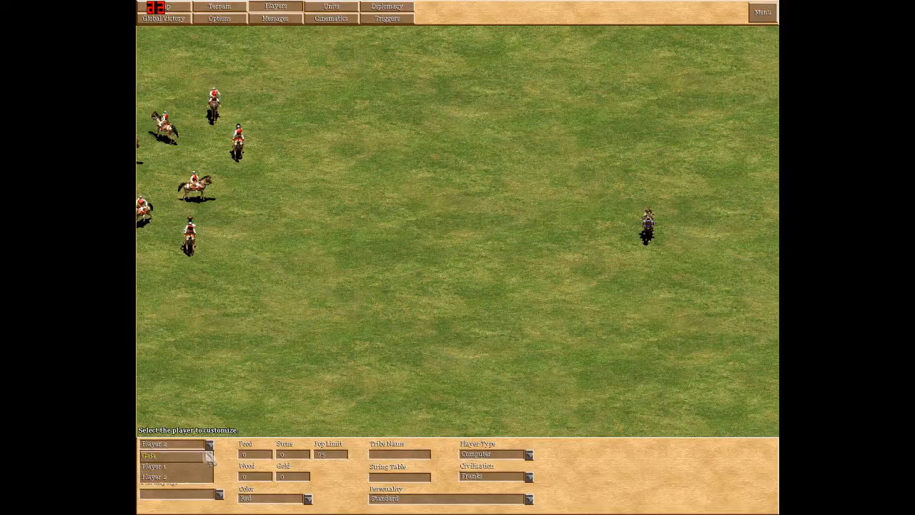
click(155, 466)
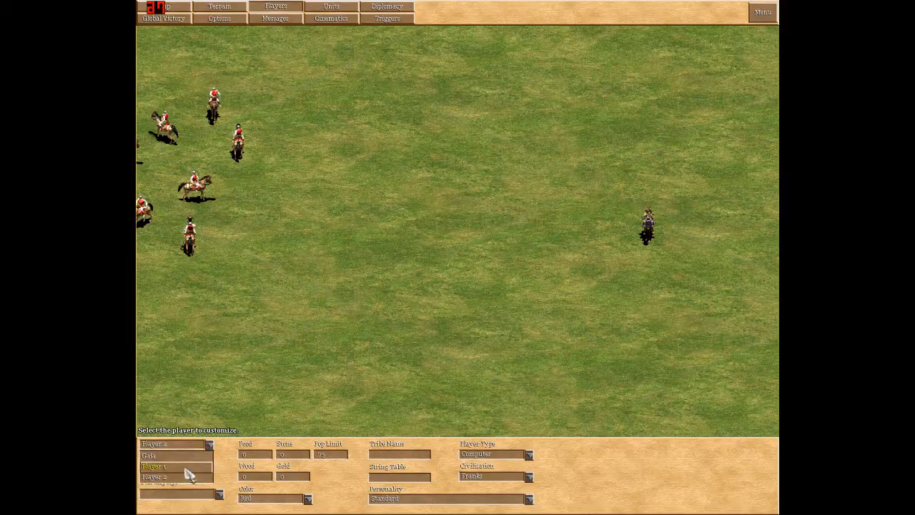
click(154, 477)
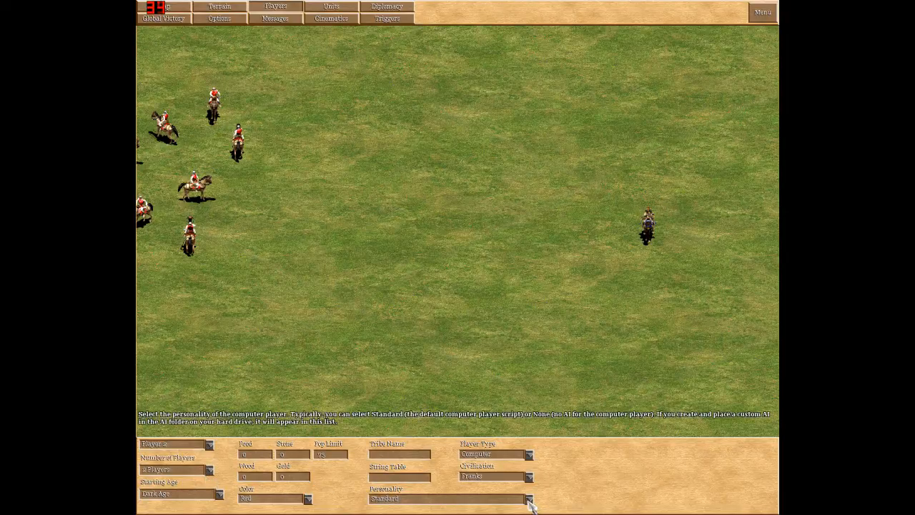
click(528, 498)
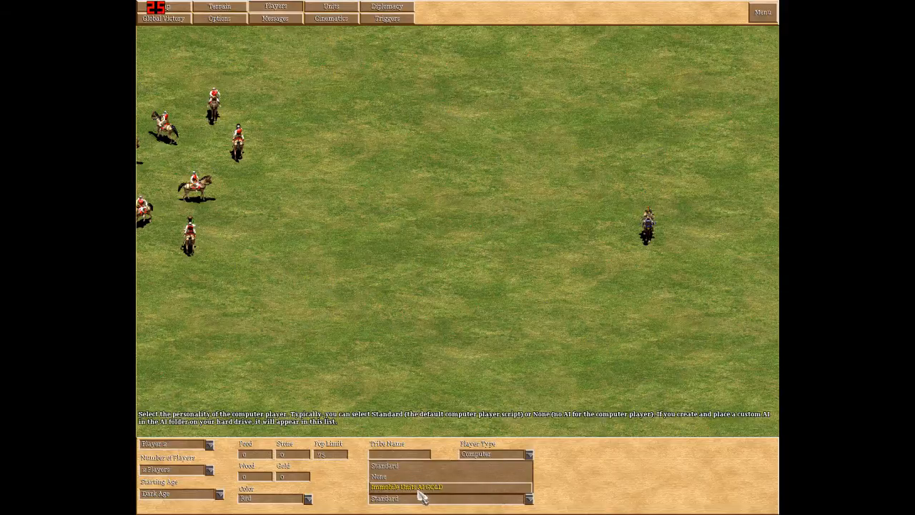
click(405, 486)
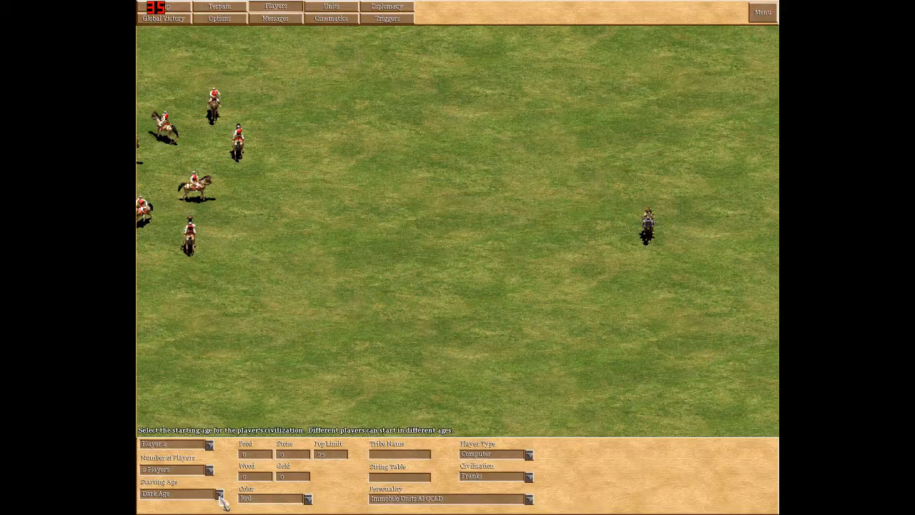
Set Player 2's starting age to Imperial Age and bring up the editor menu.
click(218, 493)
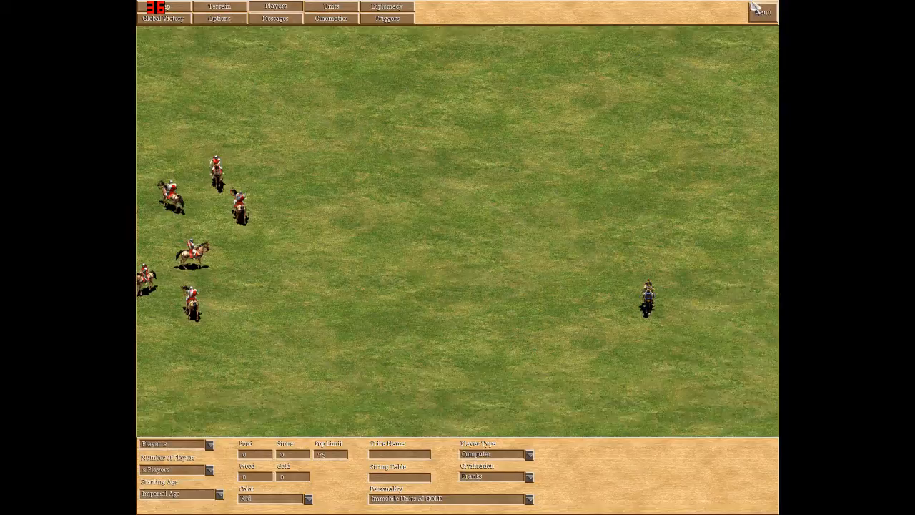
click(762, 12)
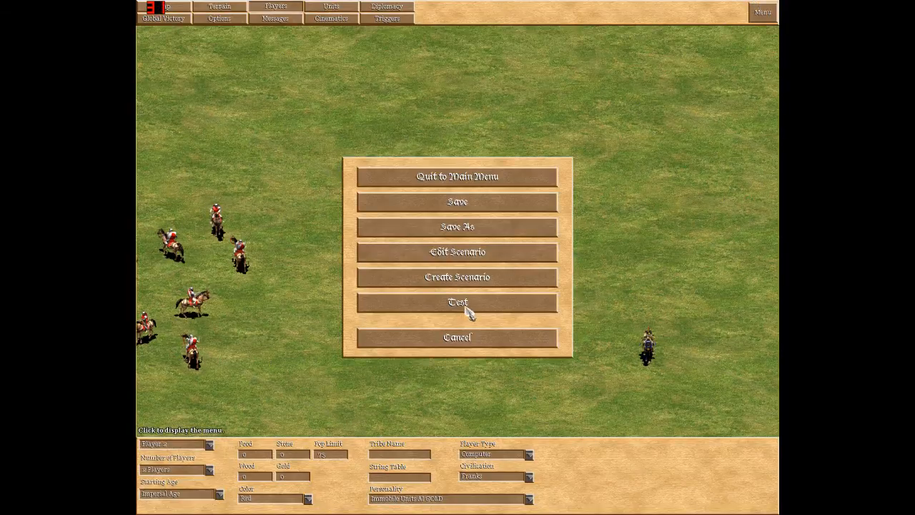
Run a test of the scenario and watch the enemy scout remain stationary.
click(457, 301)
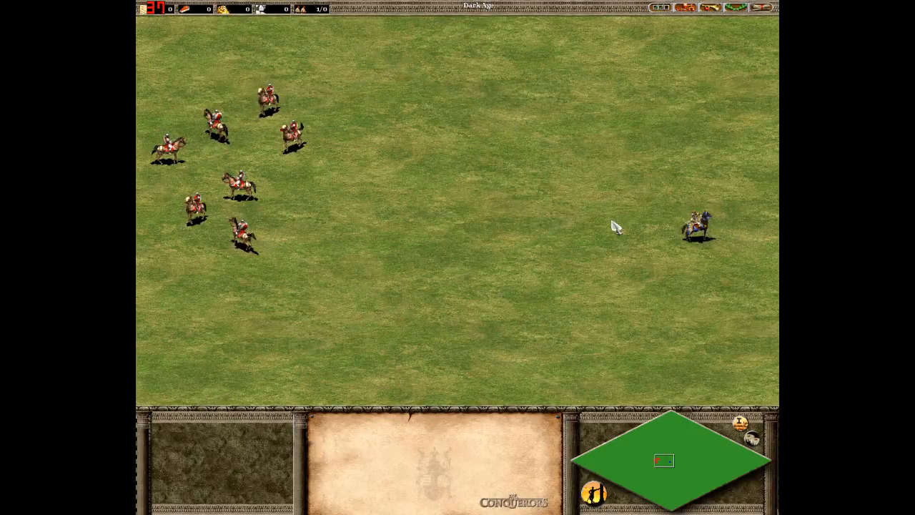
click(693, 222)
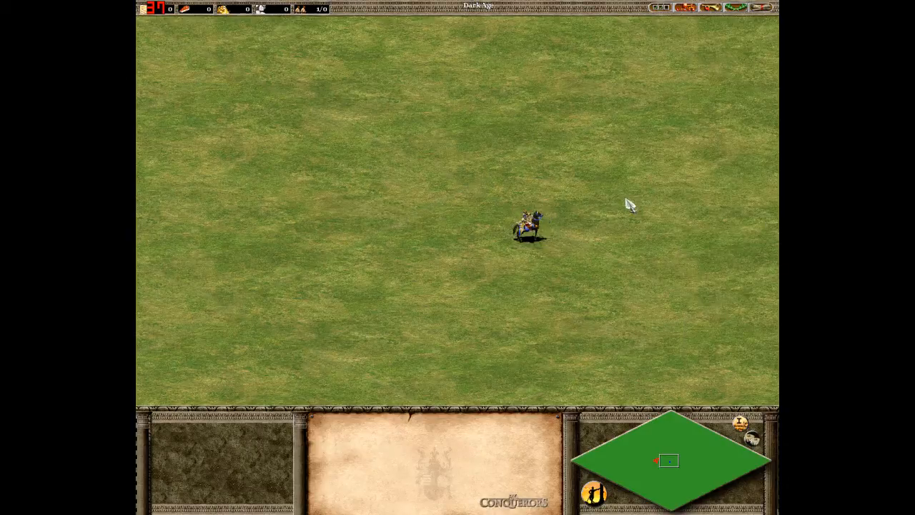
mouse_move(690, 210)
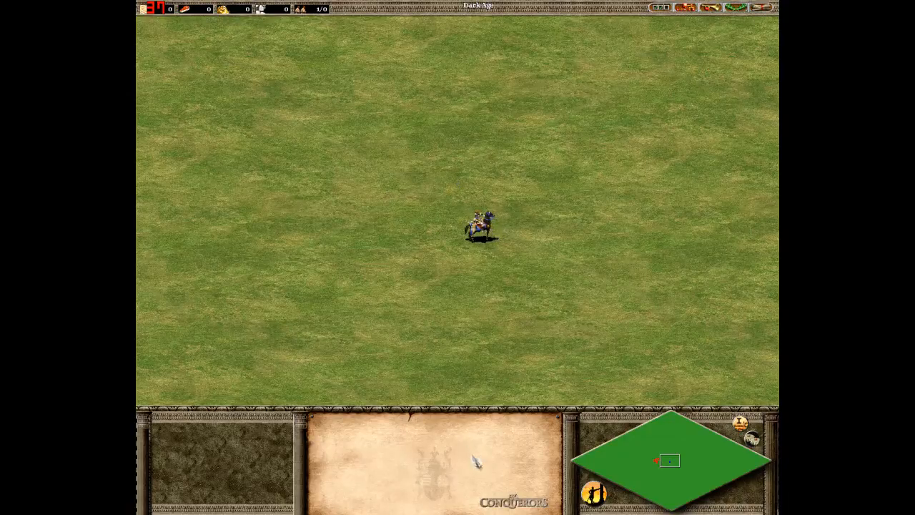
mouse_move(450, 424)
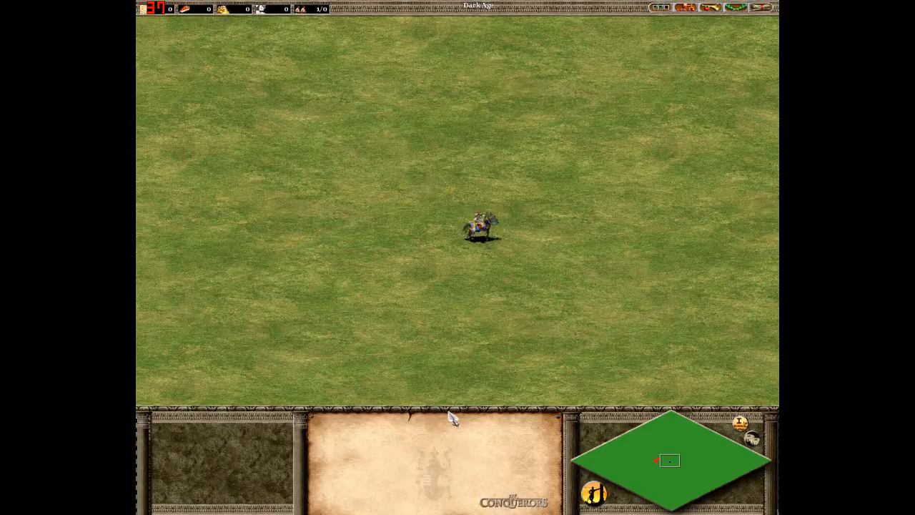
mouse_move(461, 358)
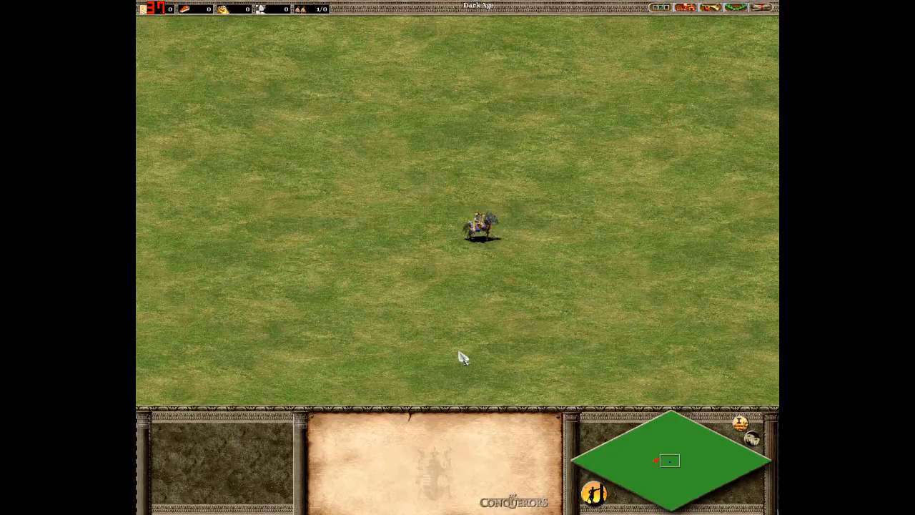